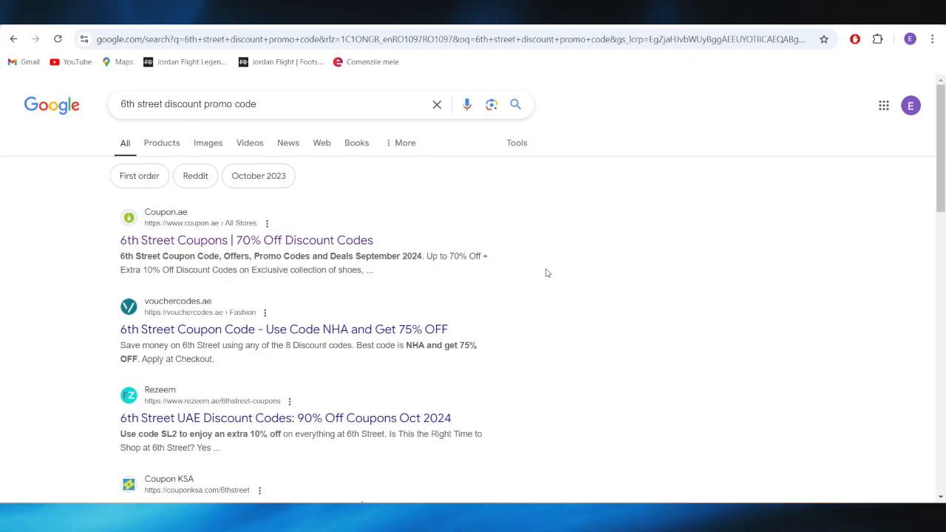
{"action": "mouse_move", "coordinate": [502, 249]}
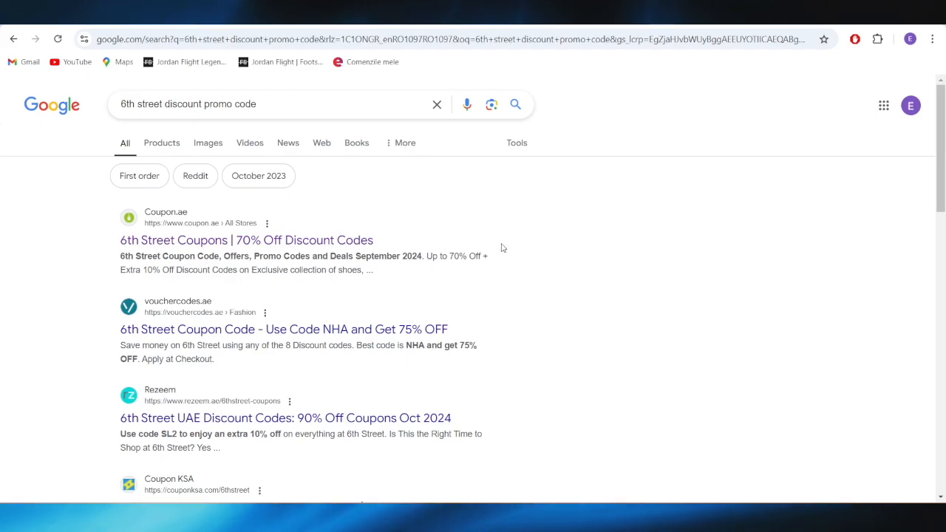
Browse Coupon.ae's 6th Street coupon offers from the search results, dismissing the Hola popup.
{"action": "left_click", "coordinate": [245, 239]}
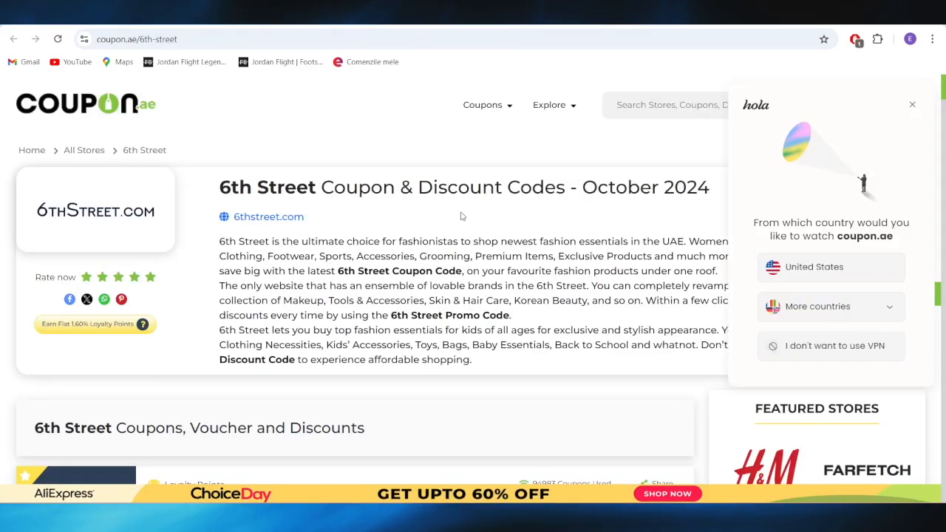
{"action": "left_click", "coordinate": [911, 103]}
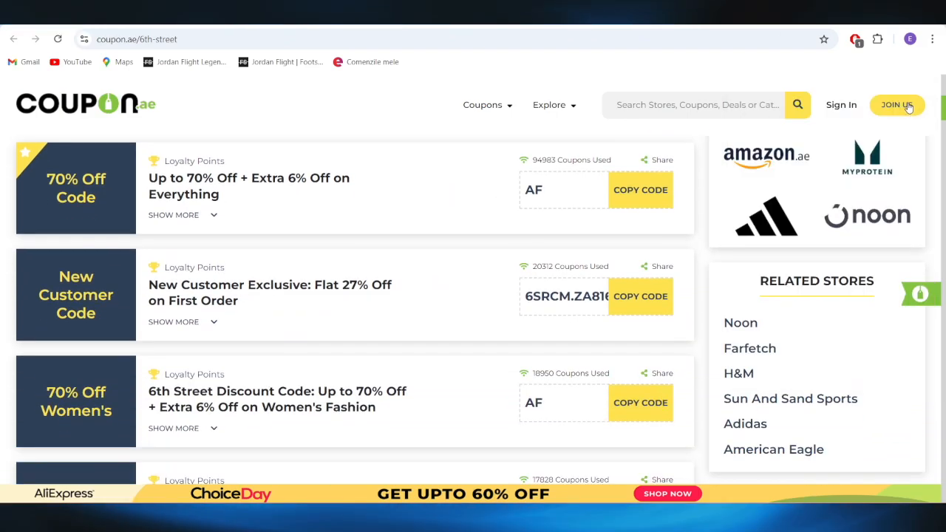
{"action": "scroll", "scroll_direction": "down", "scroll_amount": 3}
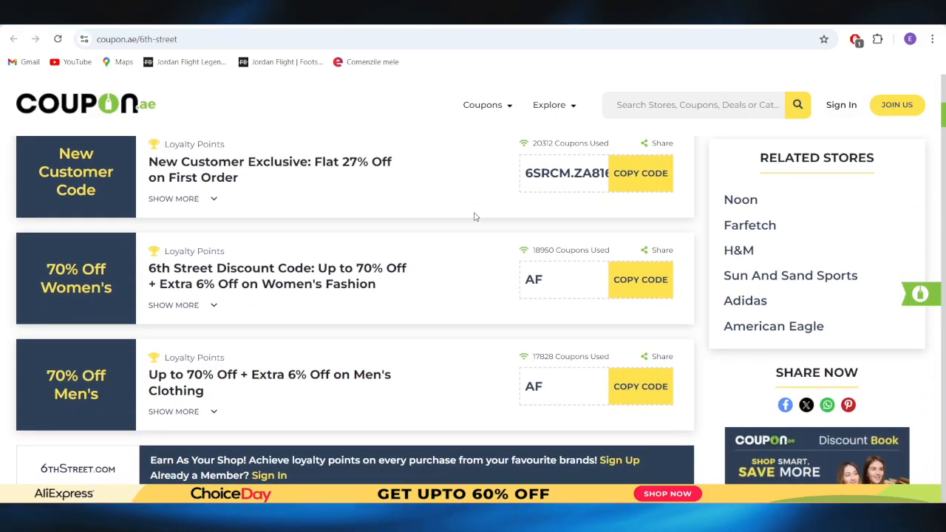
{"action": "mouse_move", "coordinate": [395, 249]}
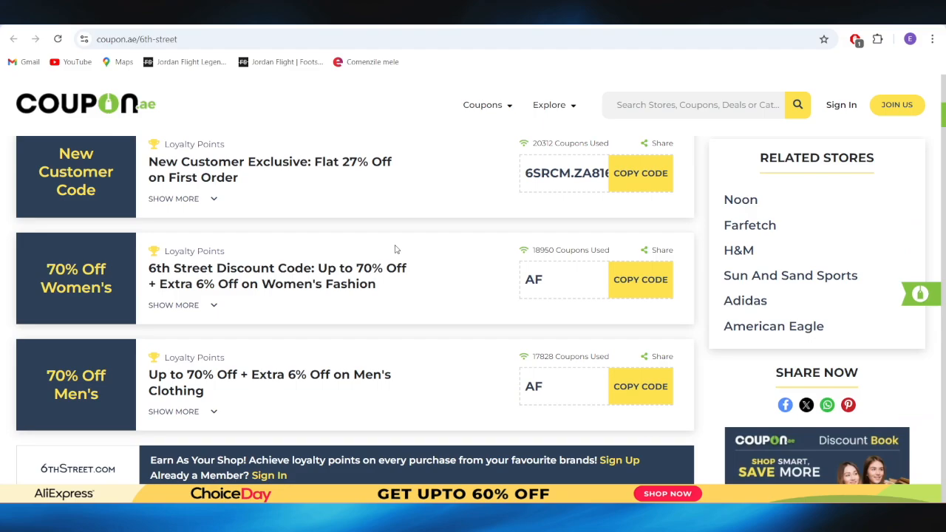
{"action": "mouse_move", "coordinate": [334, 192]}
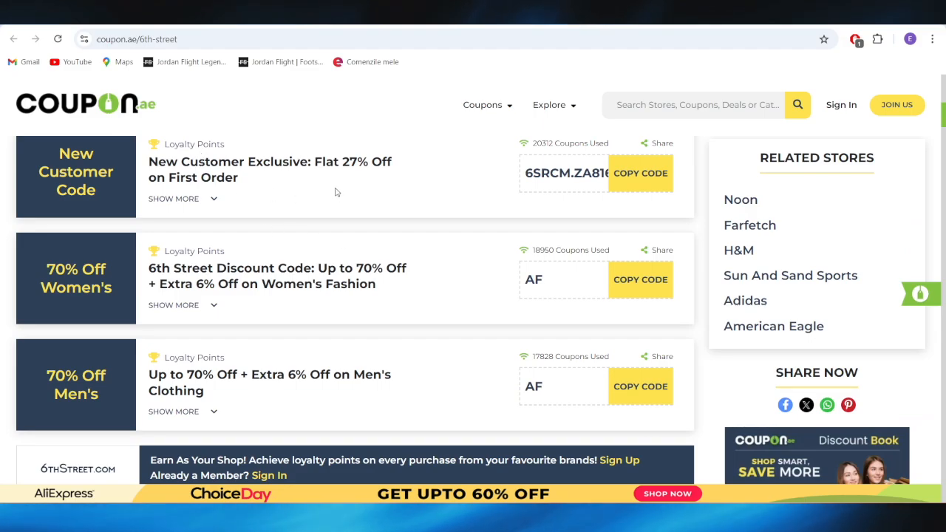
{"action": "mouse_move", "coordinate": [362, 181]}
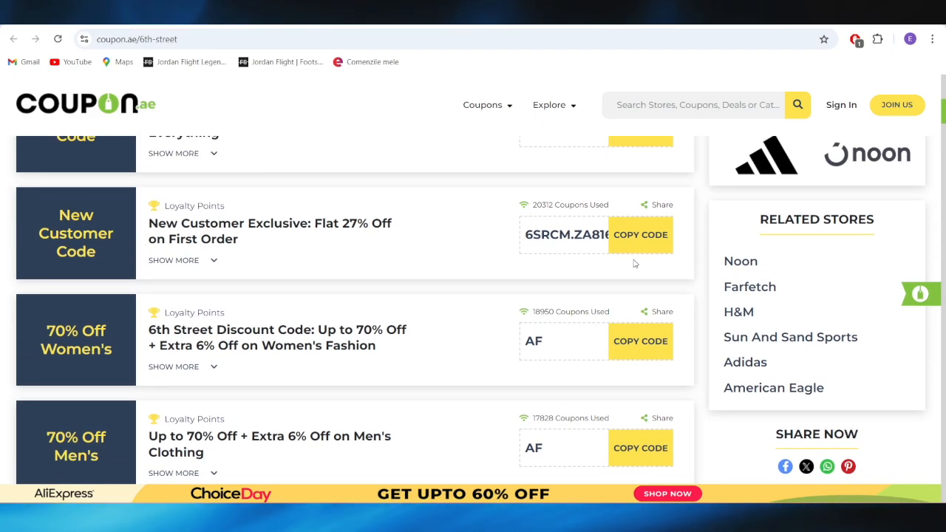
{"action": "left_click", "coordinate": [639, 234]}
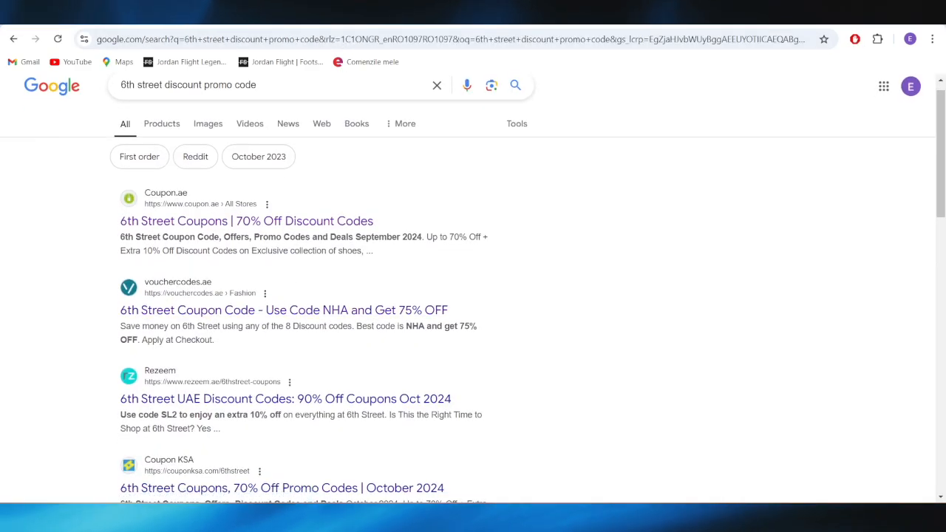
Switch to the VoucherCodes.ae 6th Street coupons page and dismiss its Hola popup.
{"action": "left_click", "coordinate": [284, 310]}
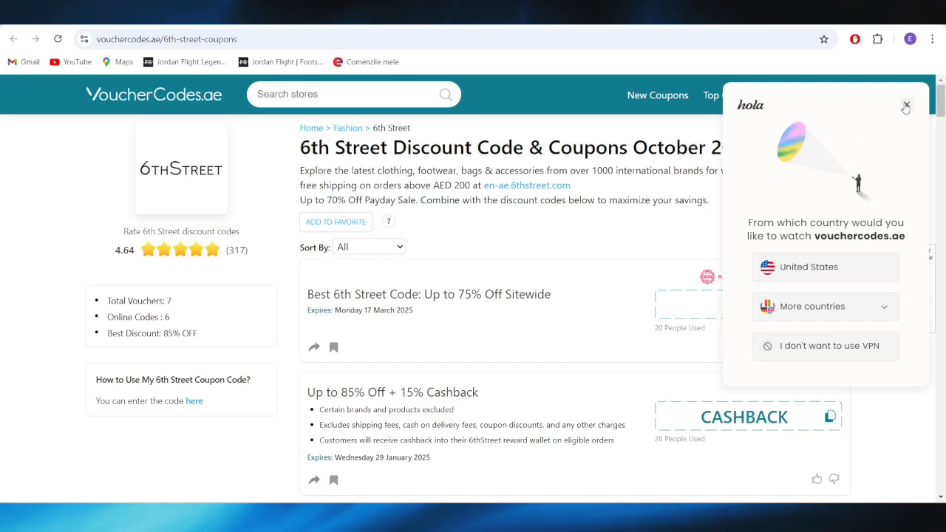
{"action": "left_click", "coordinate": [908, 105]}
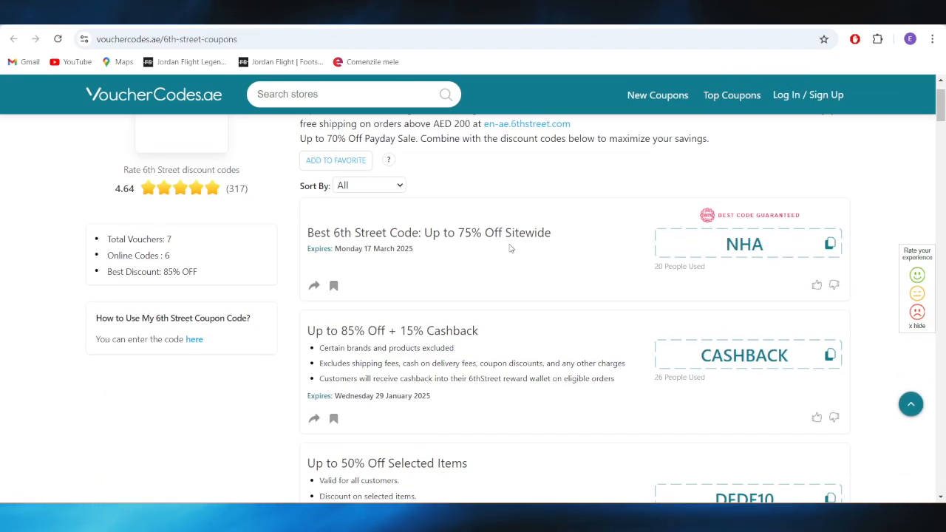
{"action": "mouse_move", "coordinate": [335, 248]}
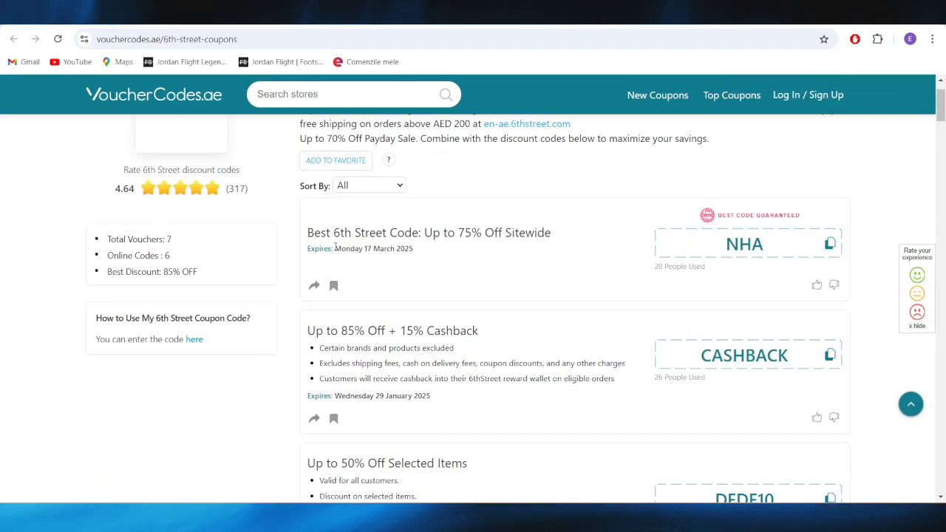
Copy the JACQ10 code for 5% off total cart value from the 6th Street coupon list.
{"action": "scroll", "scroll_direction": "down", "scroll_amount": 3}
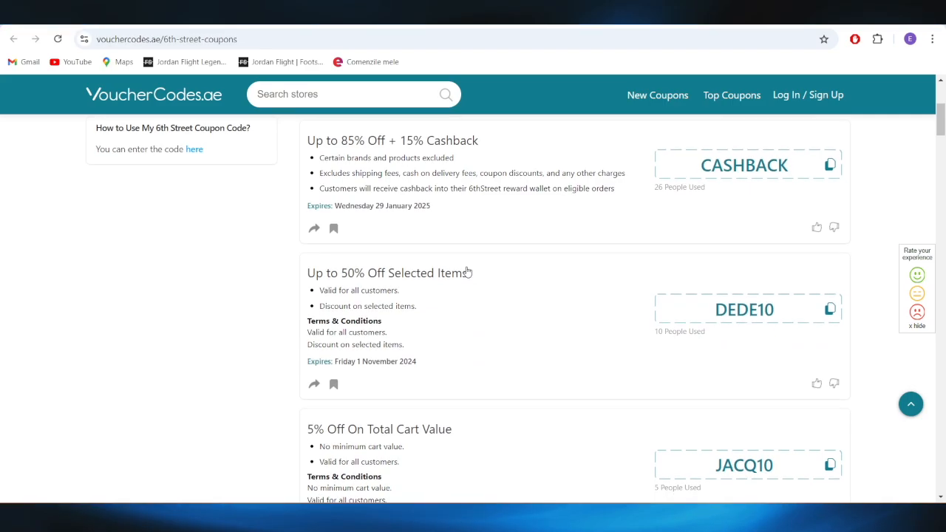
{"action": "scroll", "scroll_direction": "down", "scroll_amount": 3}
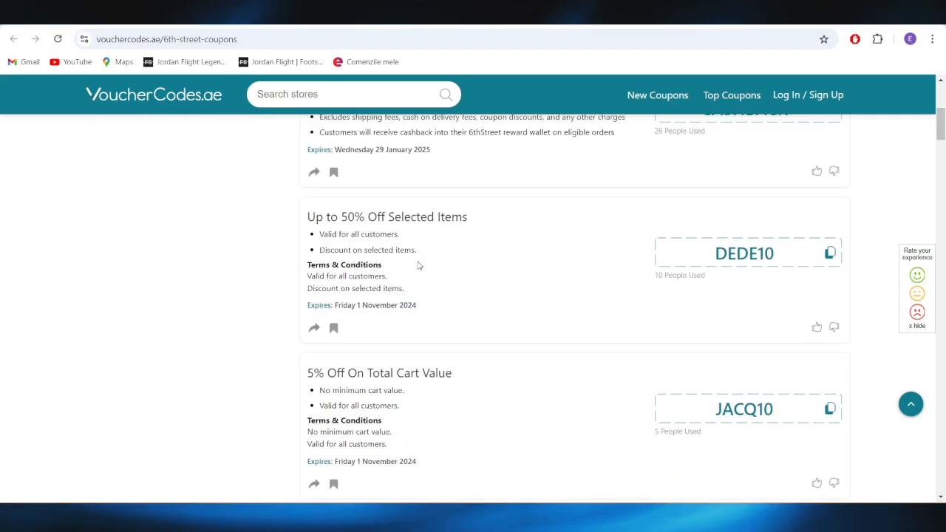
{"action": "scroll", "scroll_direction": "down", "scroll_amount": 3}
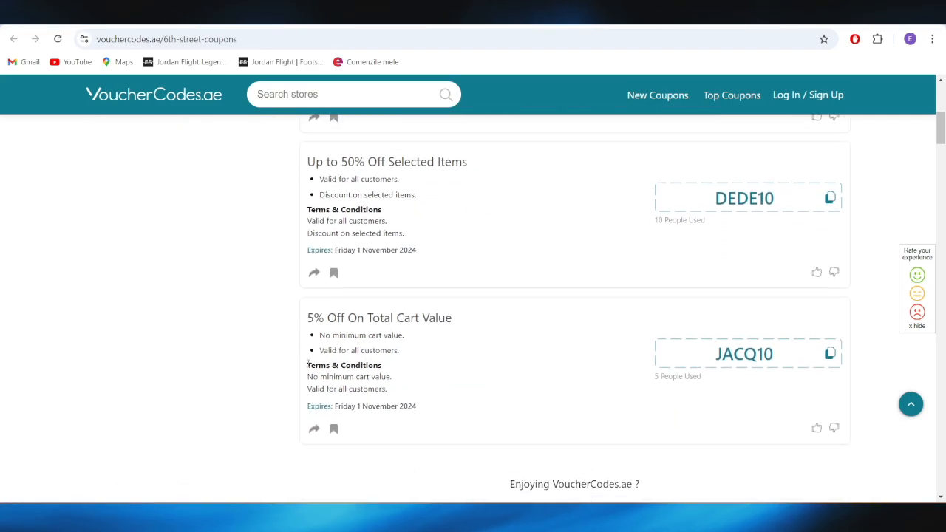
{"action": "scroll", "scroll_direction": "down", "scroll_amount": 3}
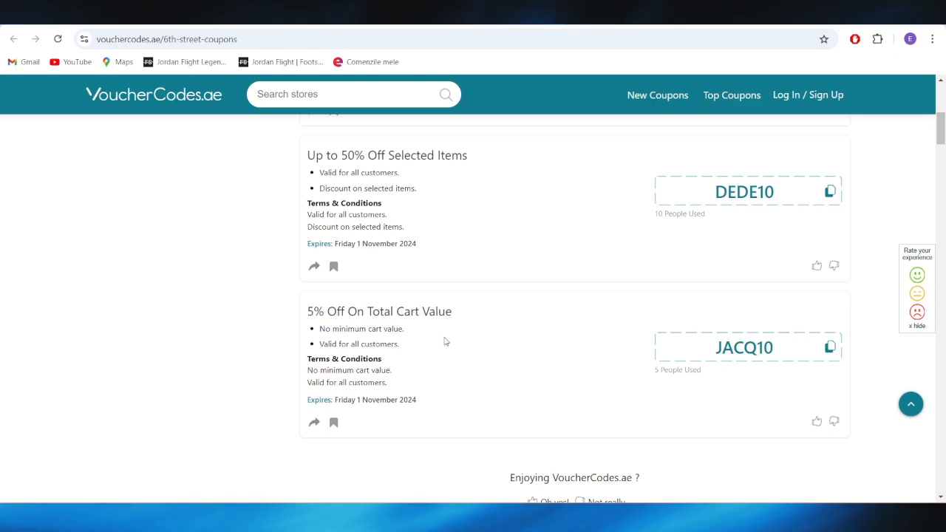
{"action": "mouse_move", "coordinate": [465, 363]}
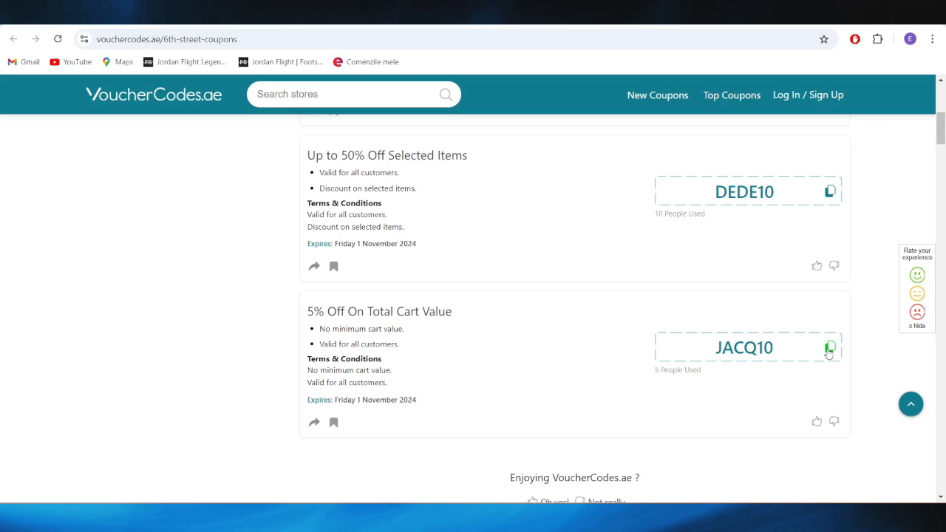
{"action": "left_click", "coordinate": [830, 347]}
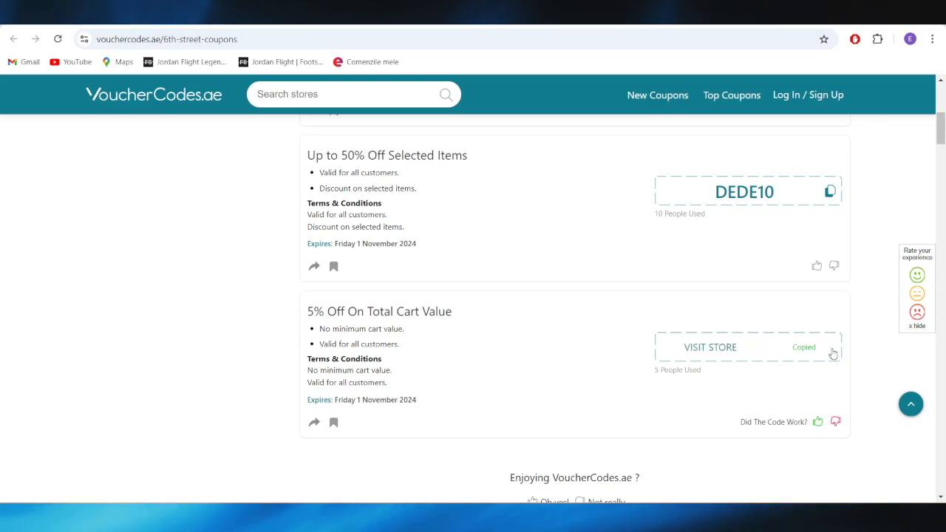
{"action": "mouse_move", "coordinate": [606, 349]}
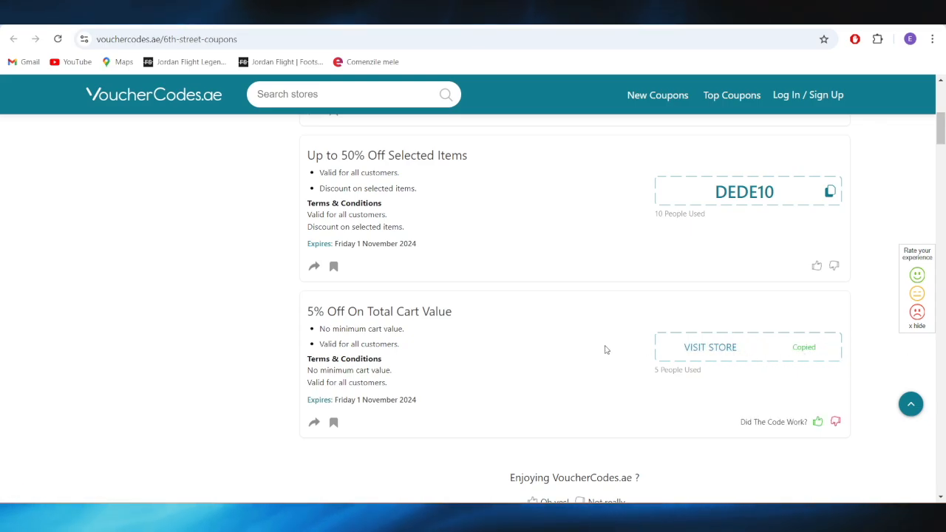
{"action": "mouse_move", "coordinate": [668, 364]}
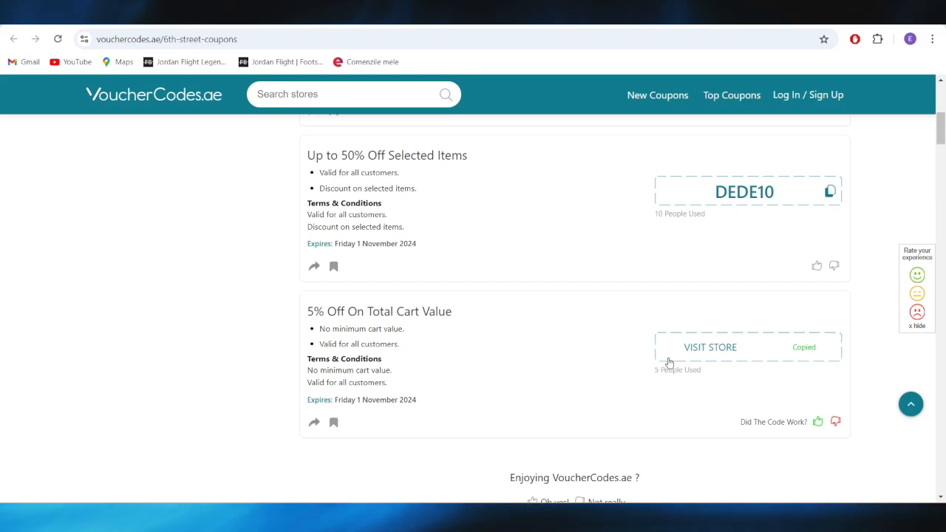
{"action": "mouse_move", "coordinate": [693, 402]}
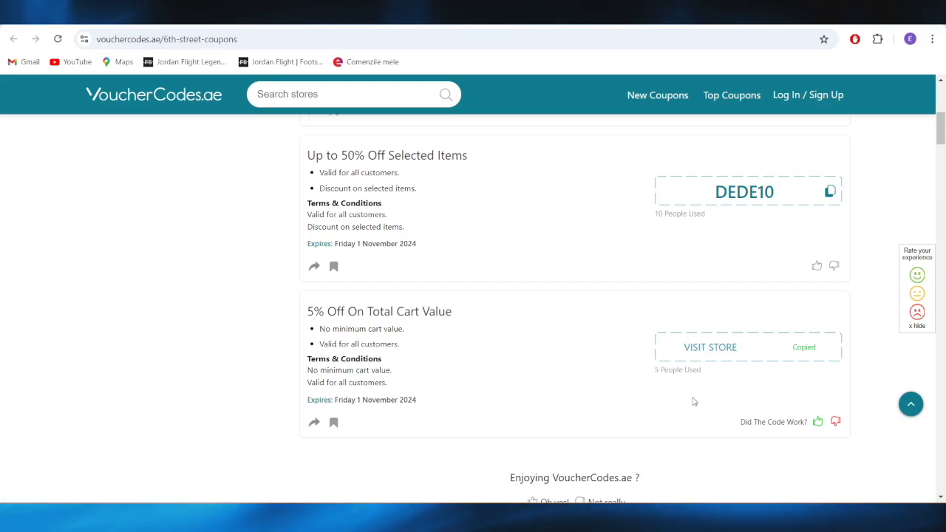
{"action": "mouse_move", "coordinate": [310, 317]}
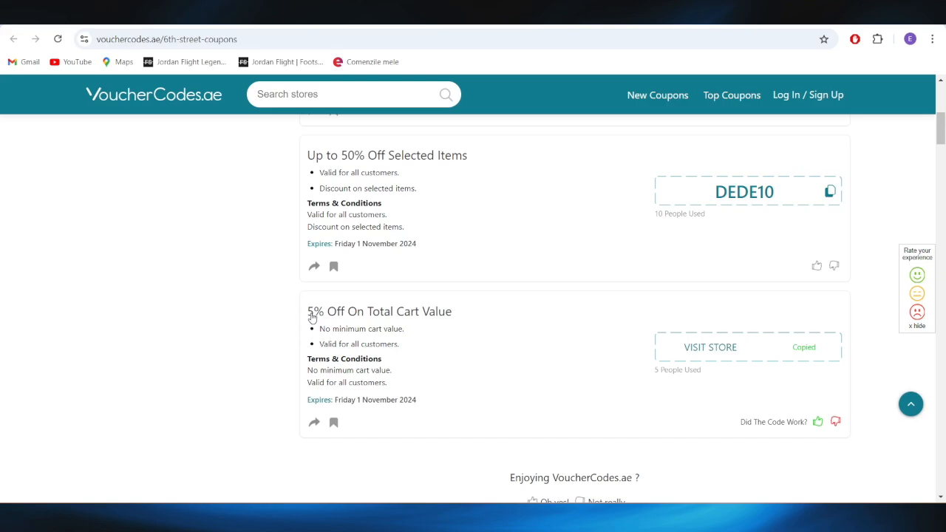
{"action": "left_click", "coordinate": [747, 347]}
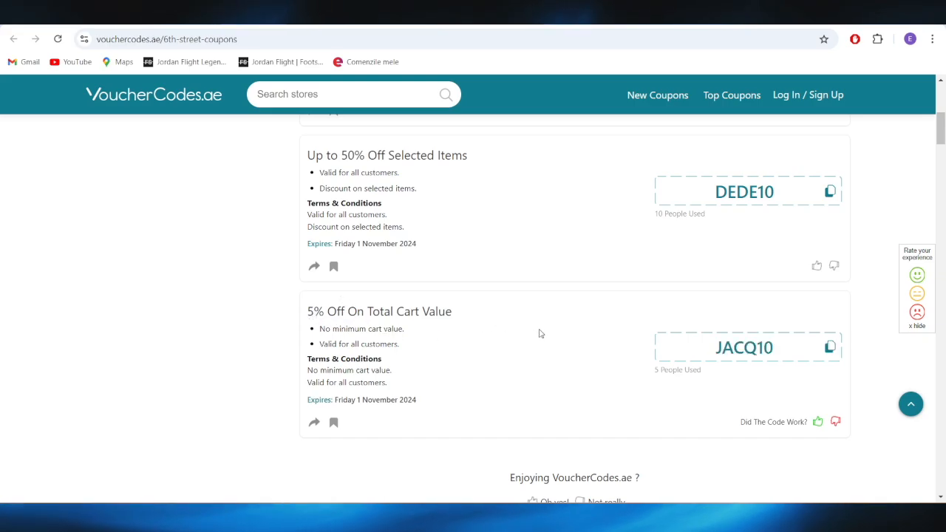
{"action": "mouse_move", "coordinate": [538, 292]}
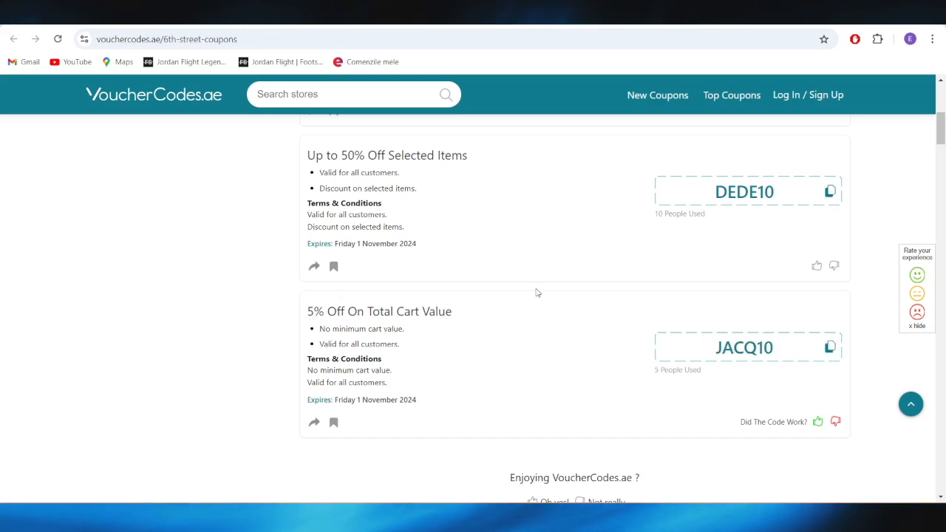